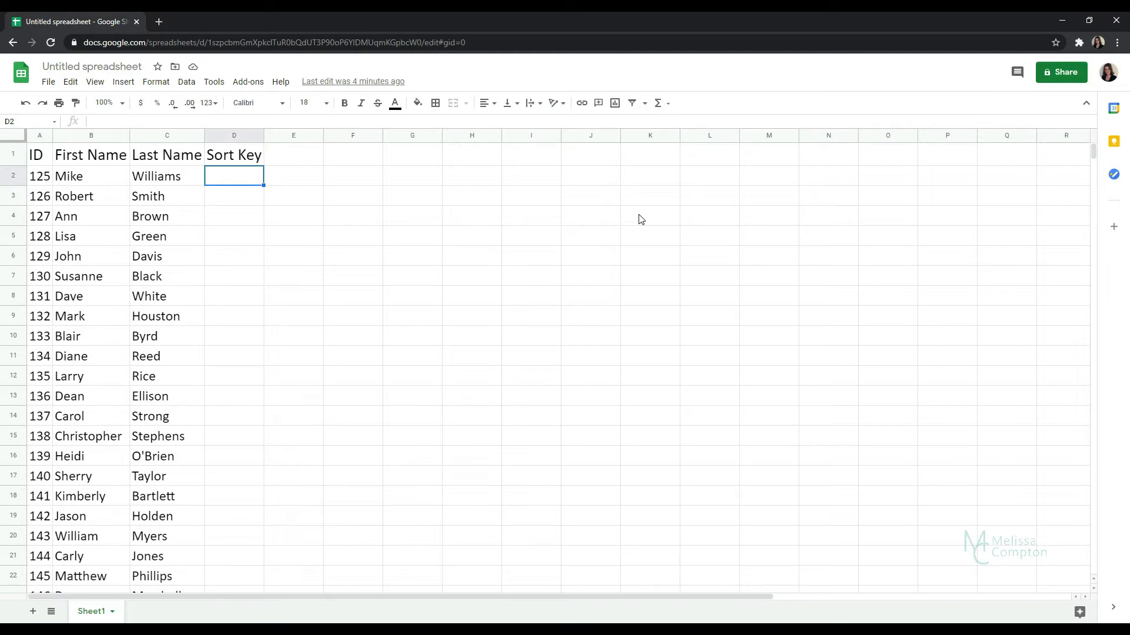
mouse_move(442, 253)
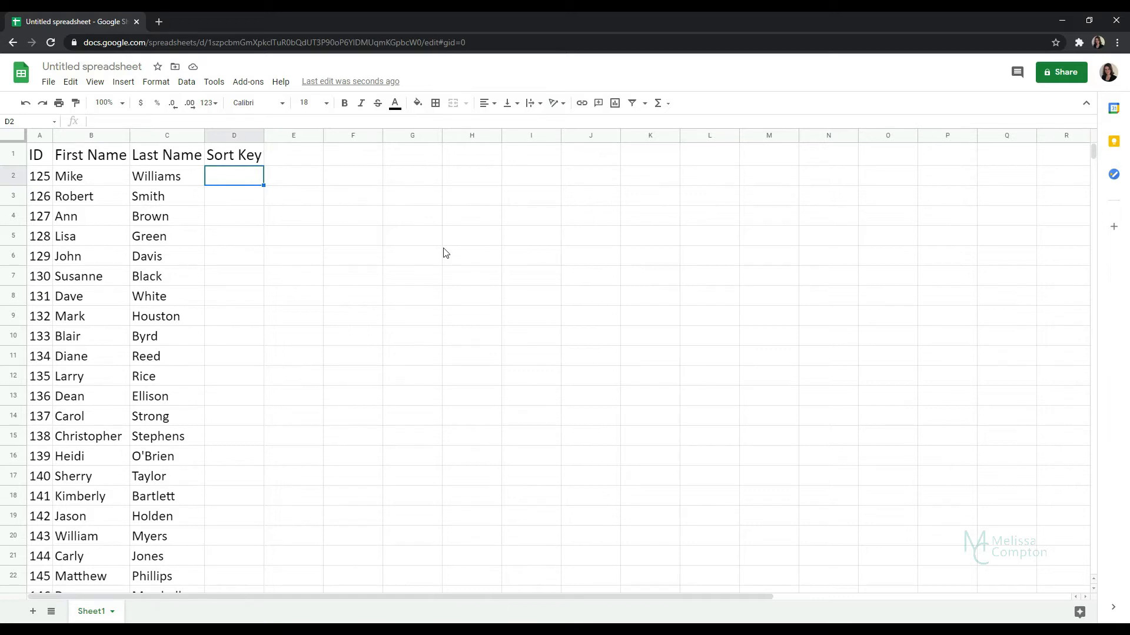
mouse_move(47, 163)
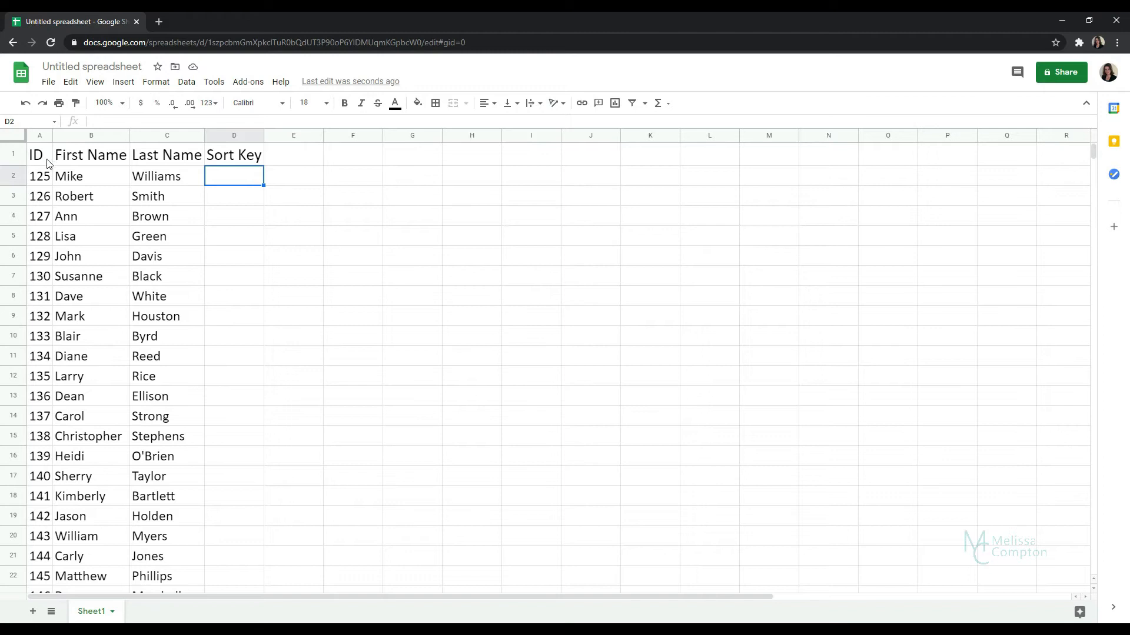
mouse_move(85, 160)
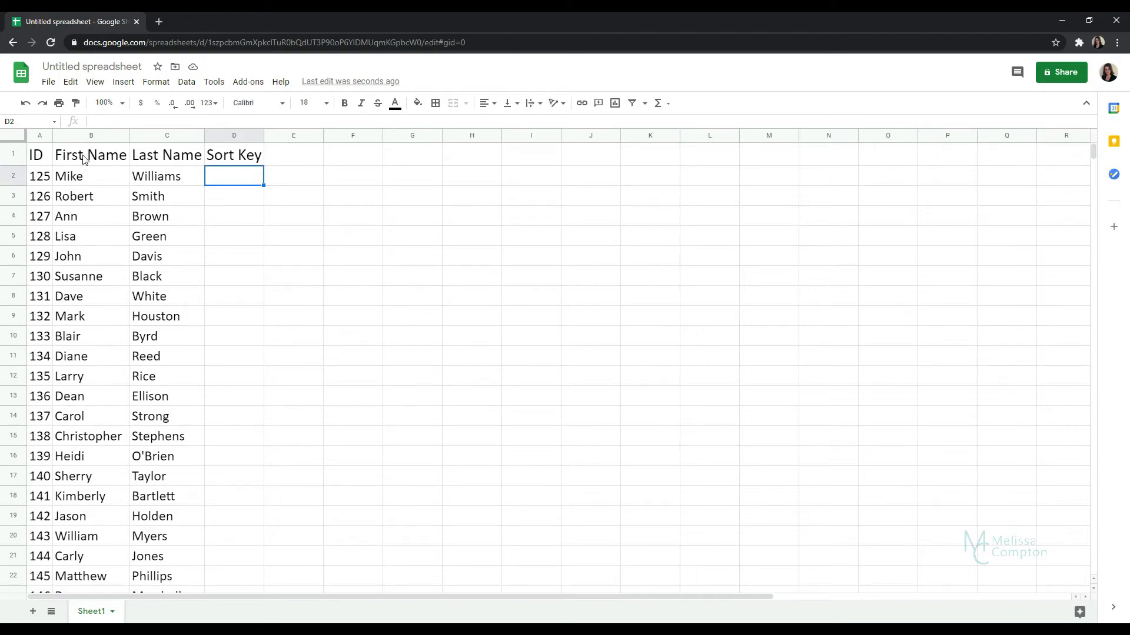
mouse_move(241, 197)
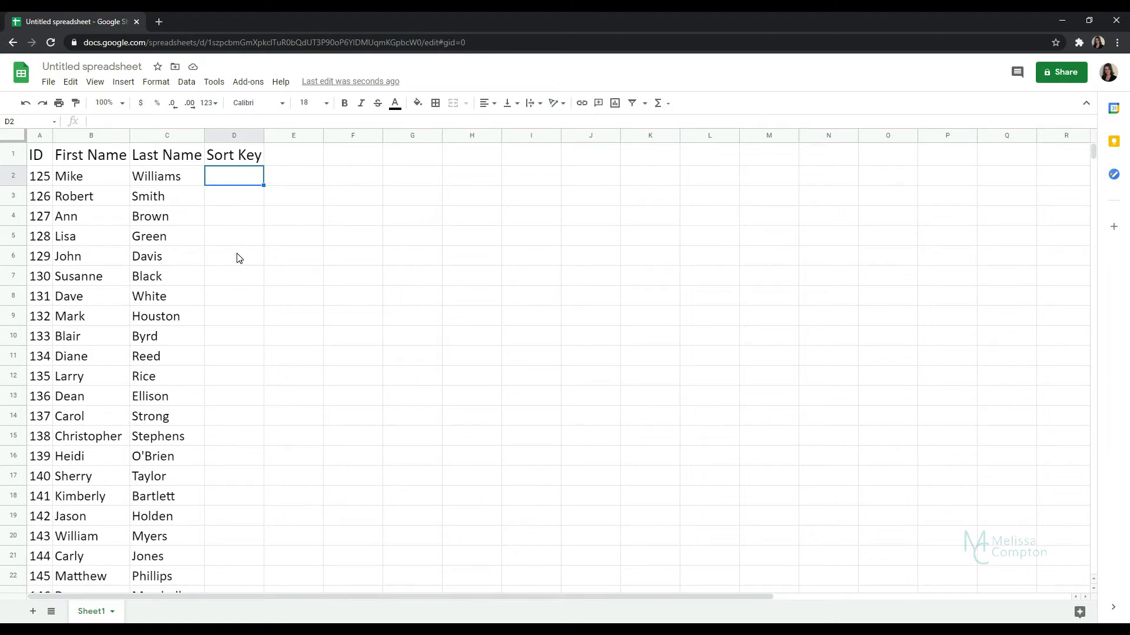
mouse_move(239, 189)
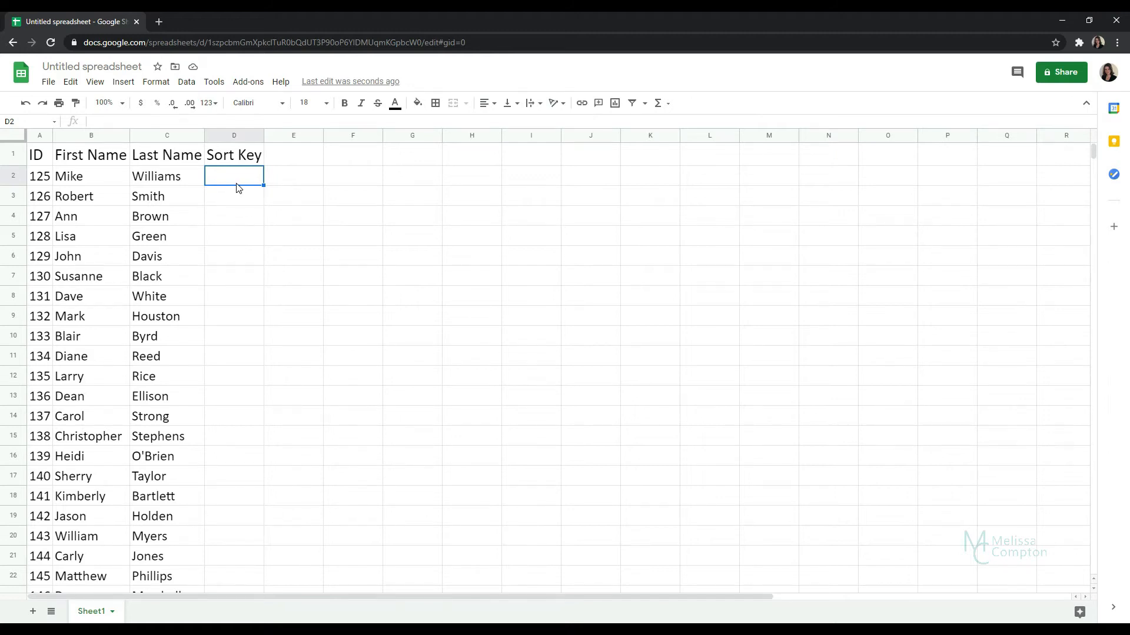
mouse_move(205, 549)
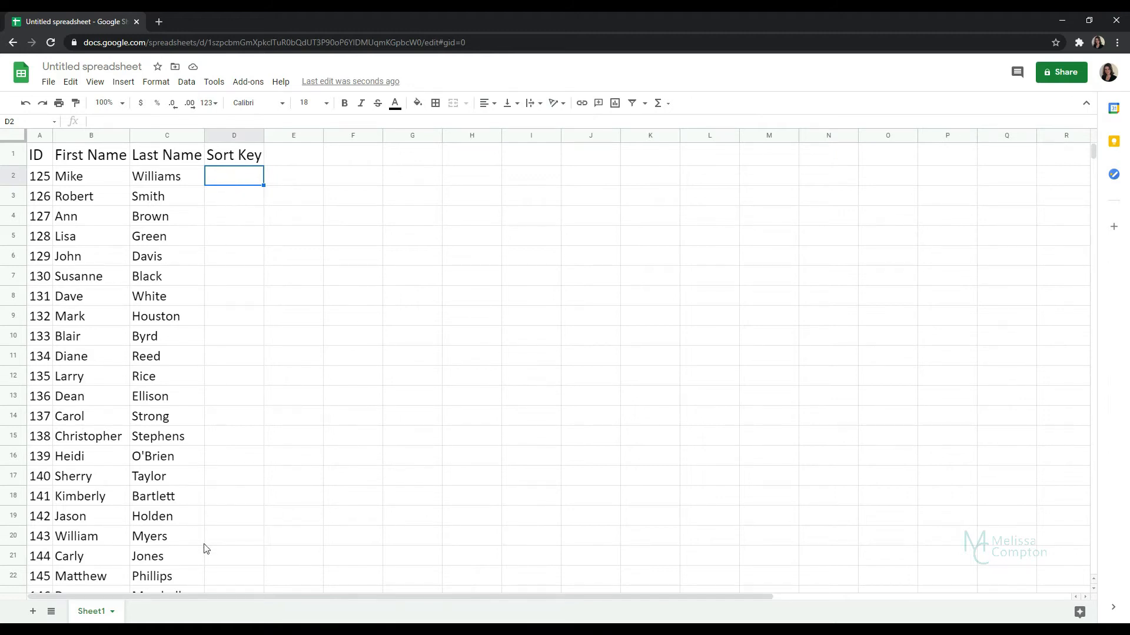
mouse_move(247, 204)
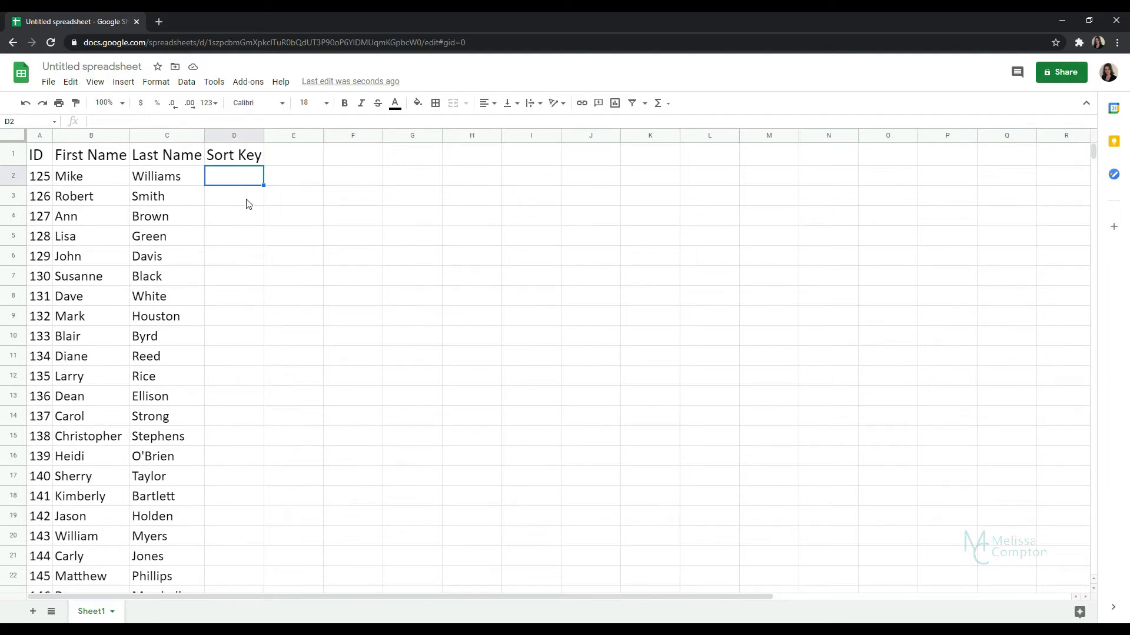
mouse_move(239, 177)
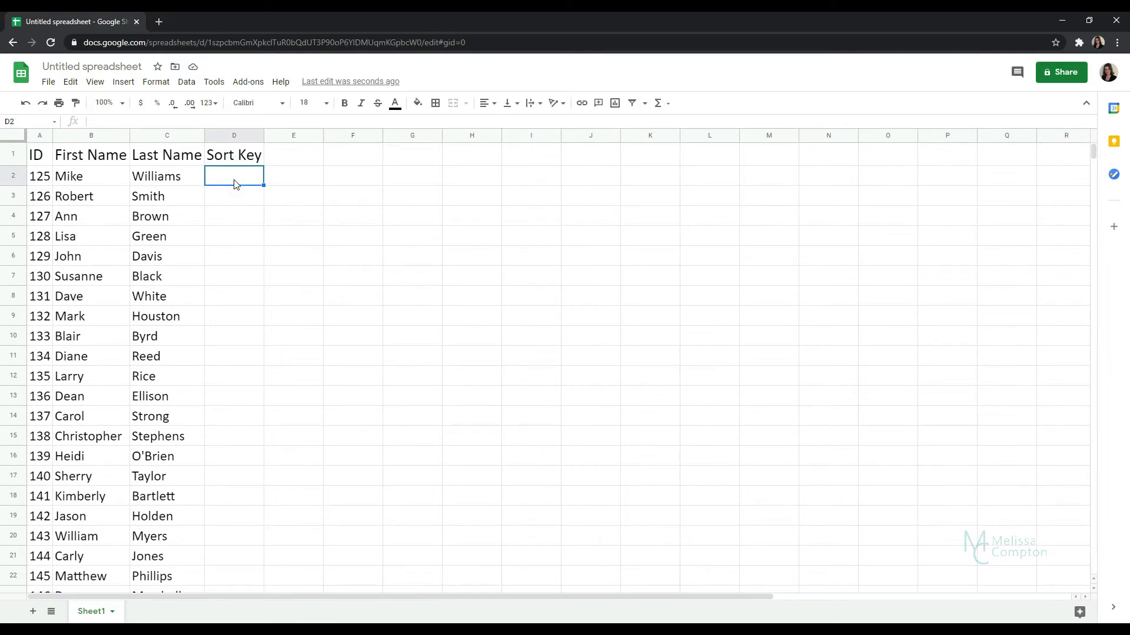
- Try =RAND() in D2, widen the Sort Key column, and leave D2 empty again
text(=)
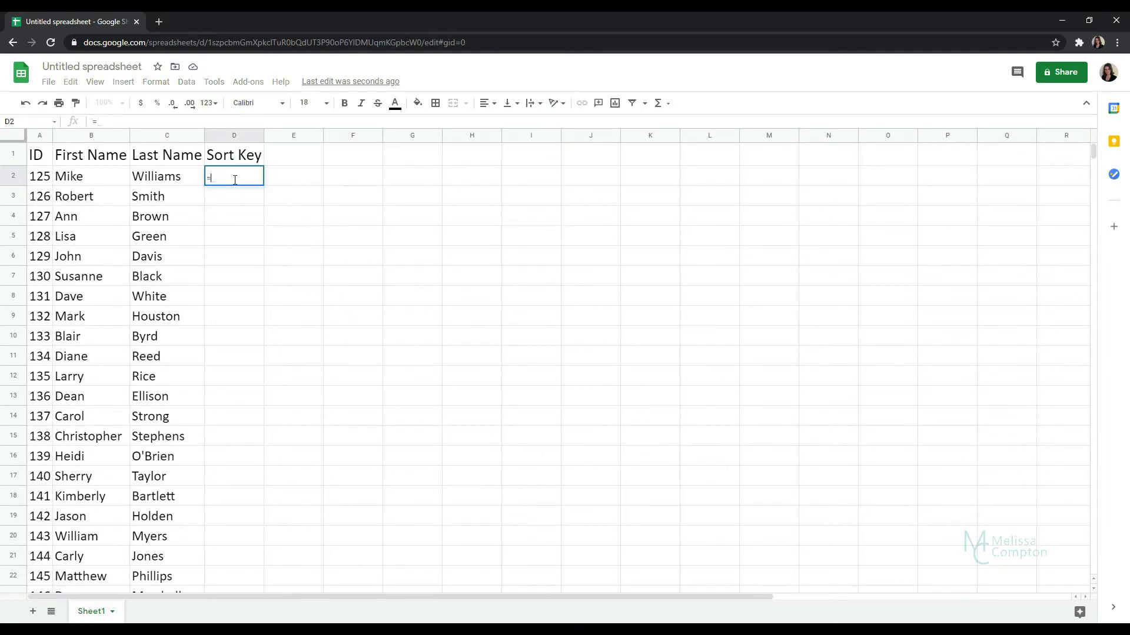
text(RAND())
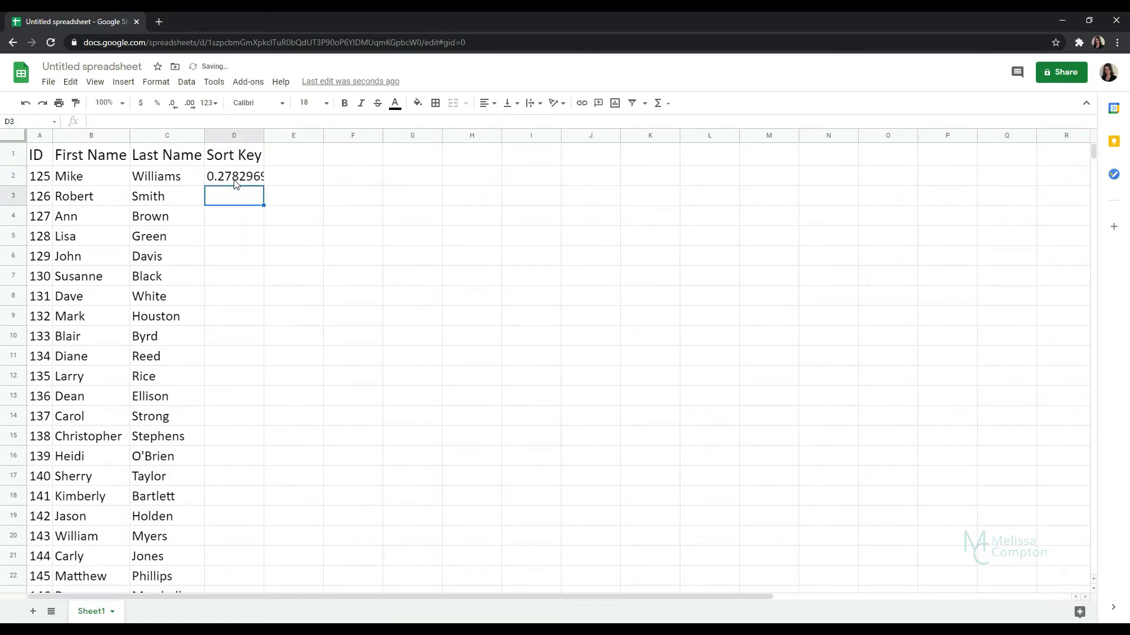
mouse_move(262, 134)
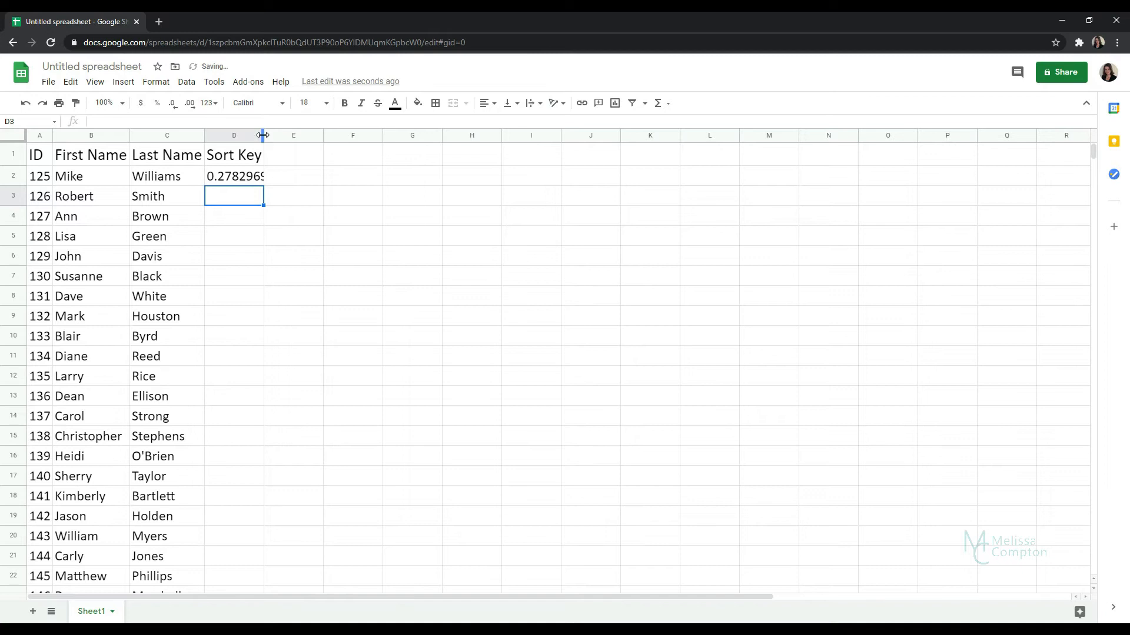
click(249, 175)
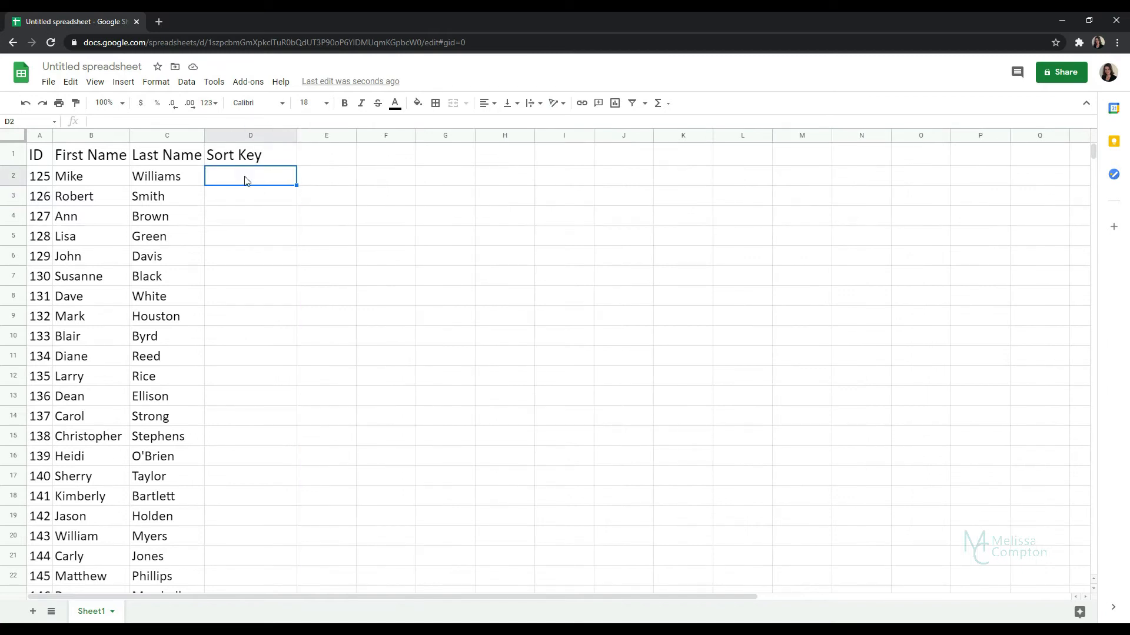
mouse_move(658, 111)
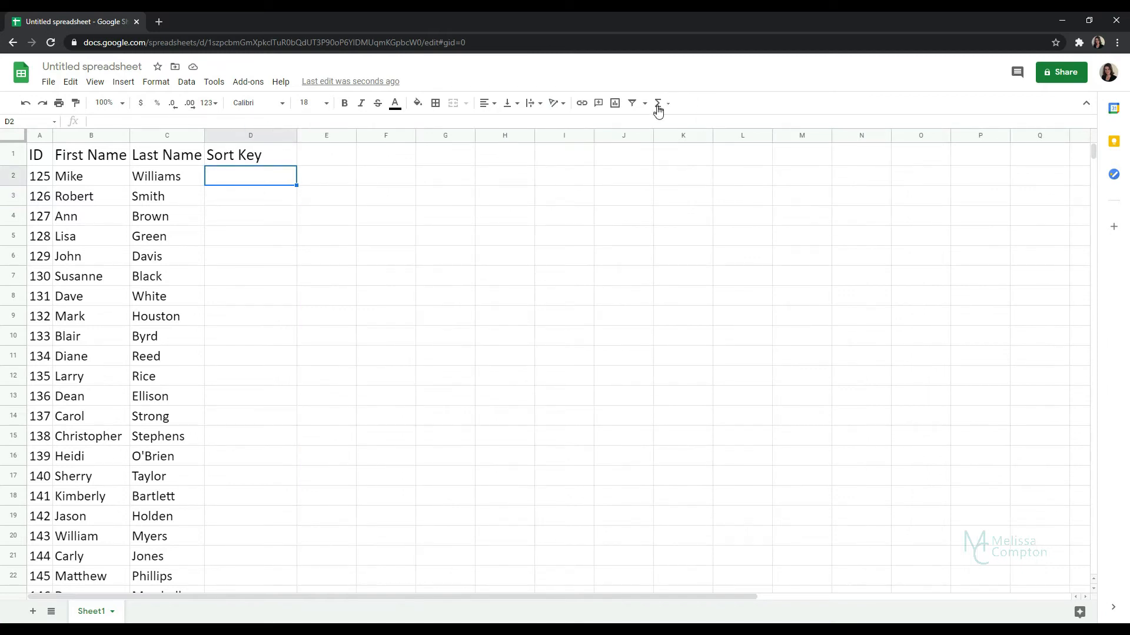
- Insert the RAND function from the Math list into D2, producing a random decimal
click(657, 102)
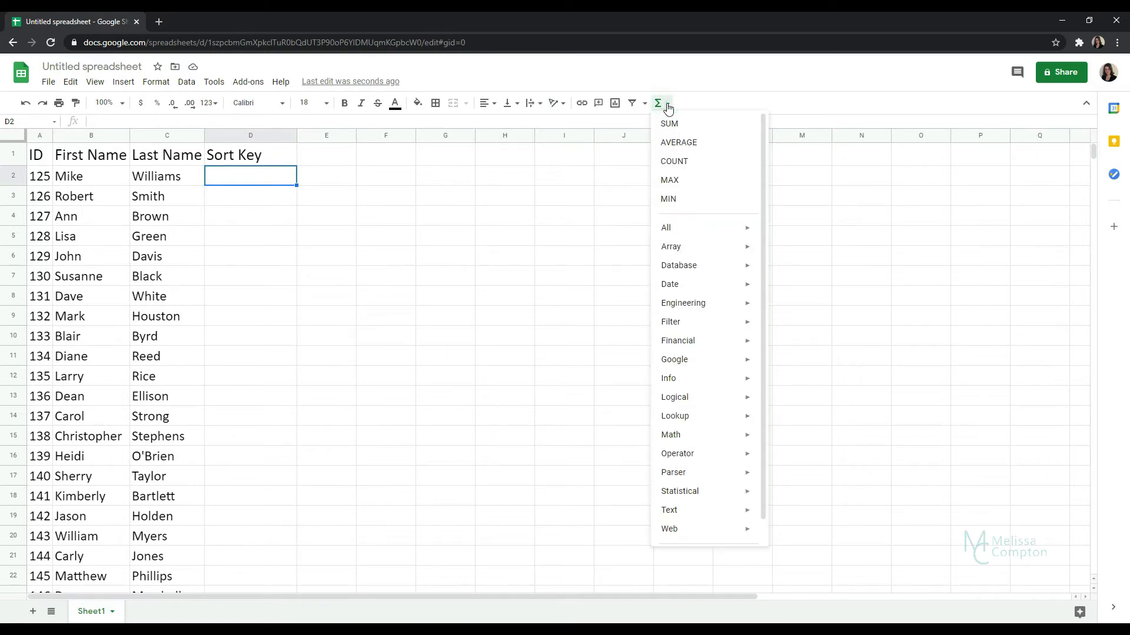
mouse_move(691, 437)
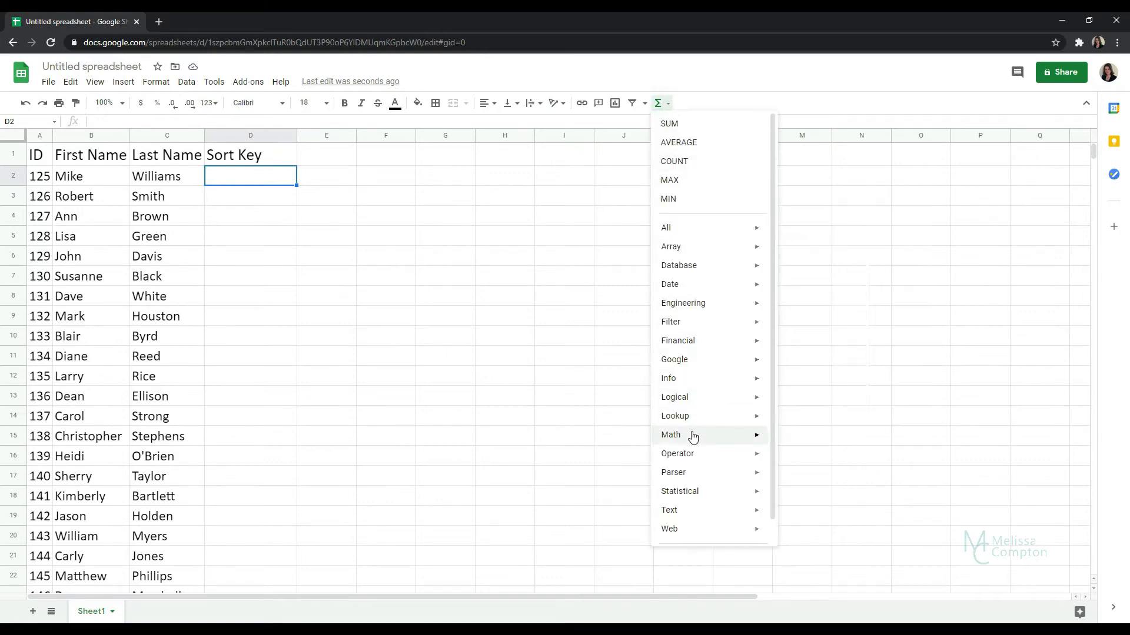
click(669, 435)
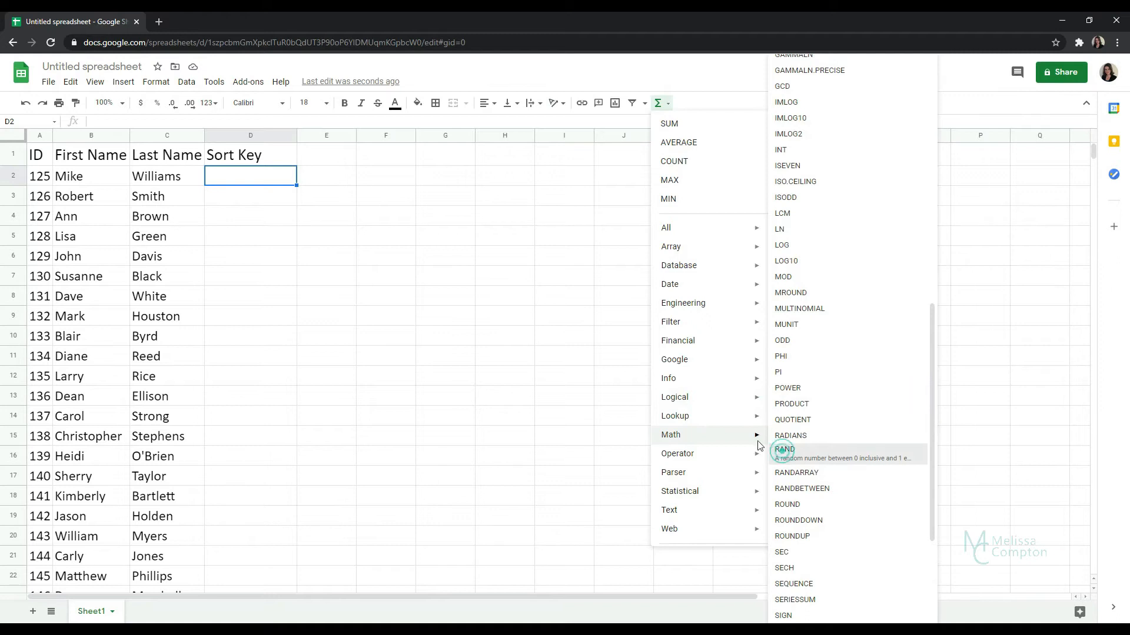
click(783, 449)
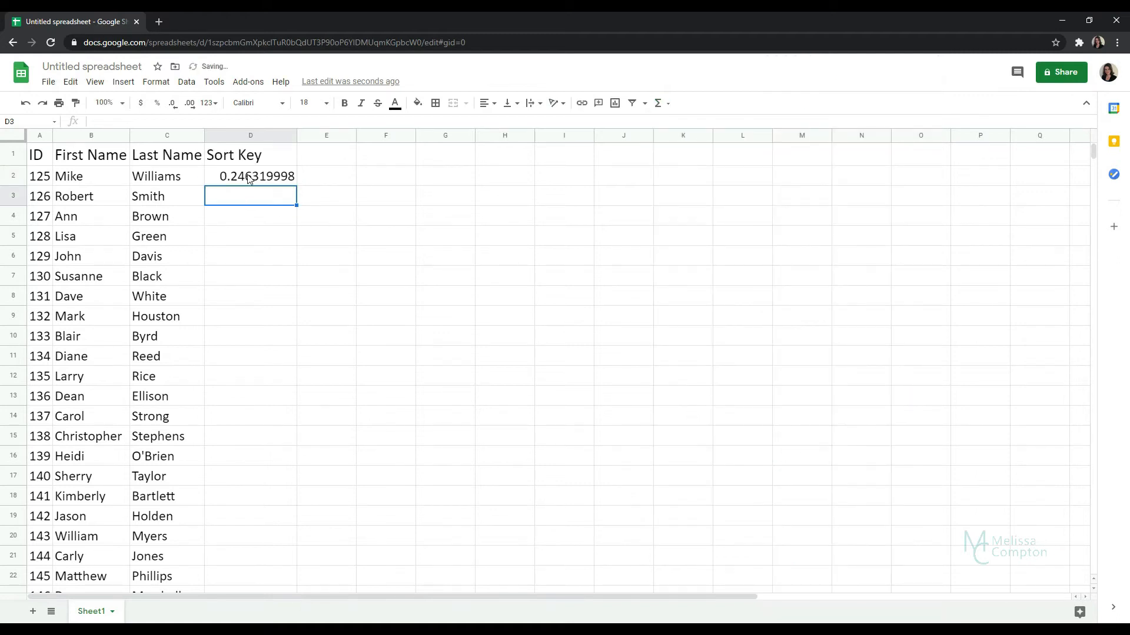
click(250, 175)
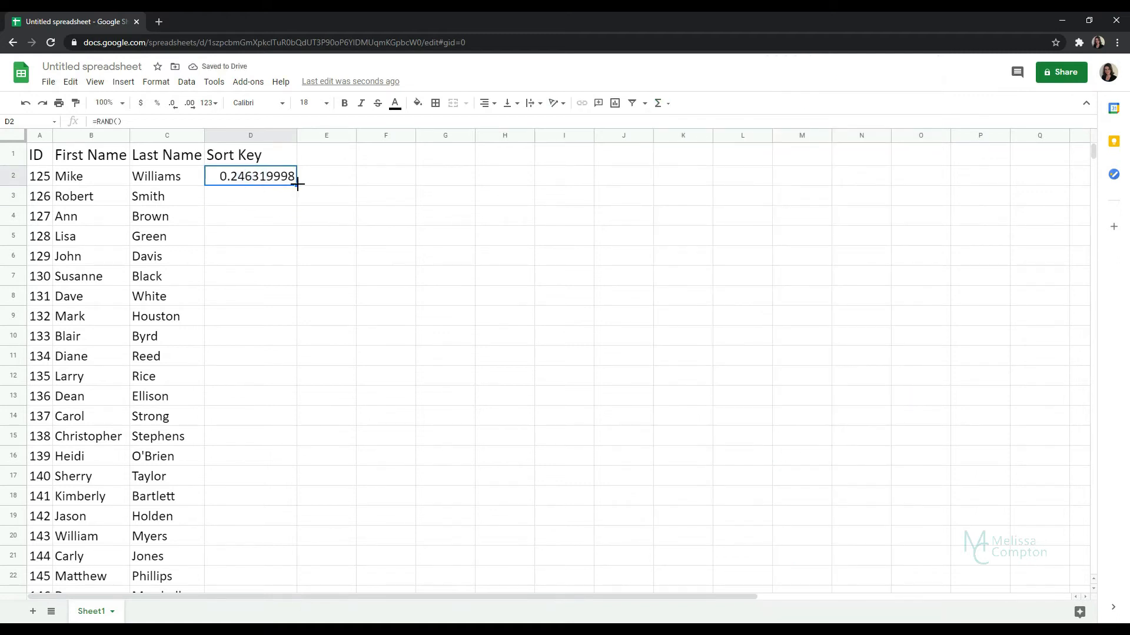
- Fill the RAND formula down column D to row 31 and select the table A1:D31
scroll(down, 3)
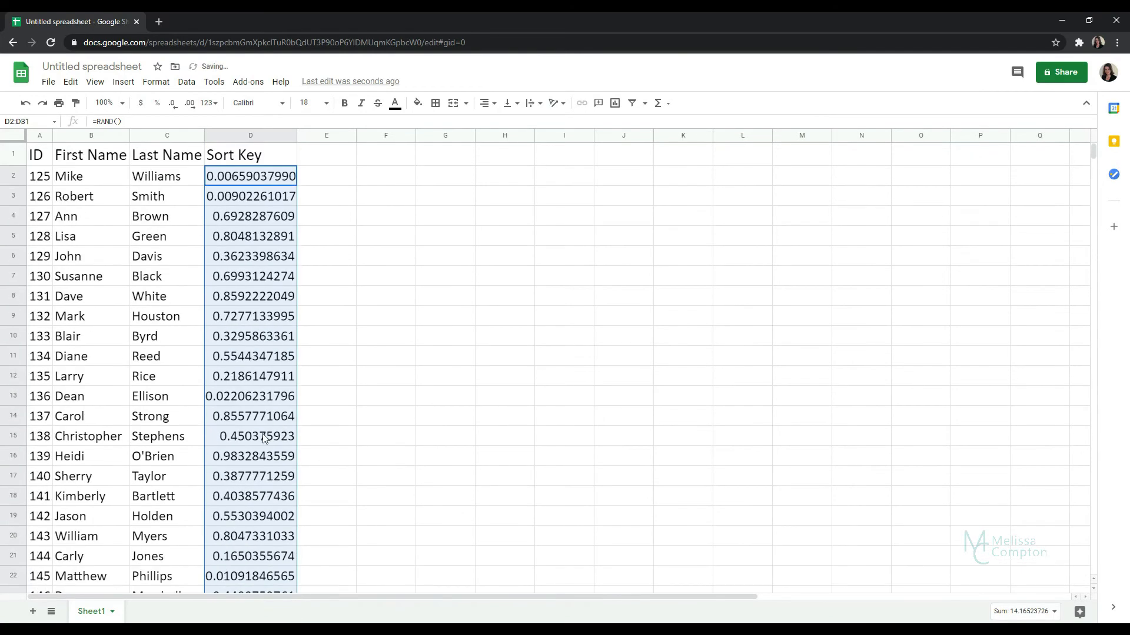
click(39, 154)
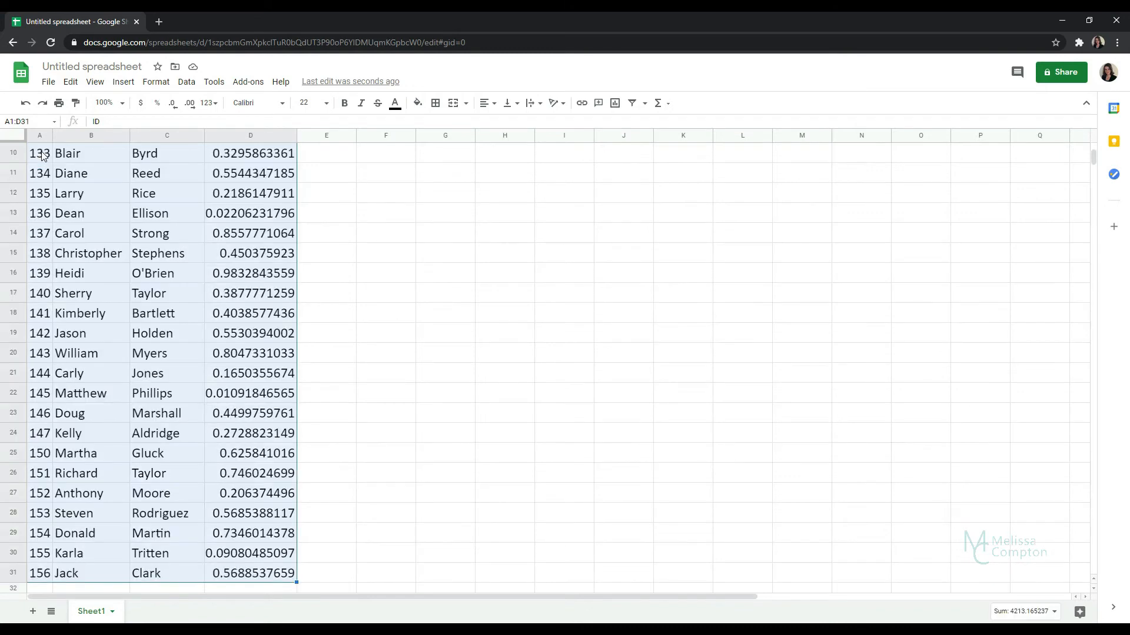
scroll(up, 3)
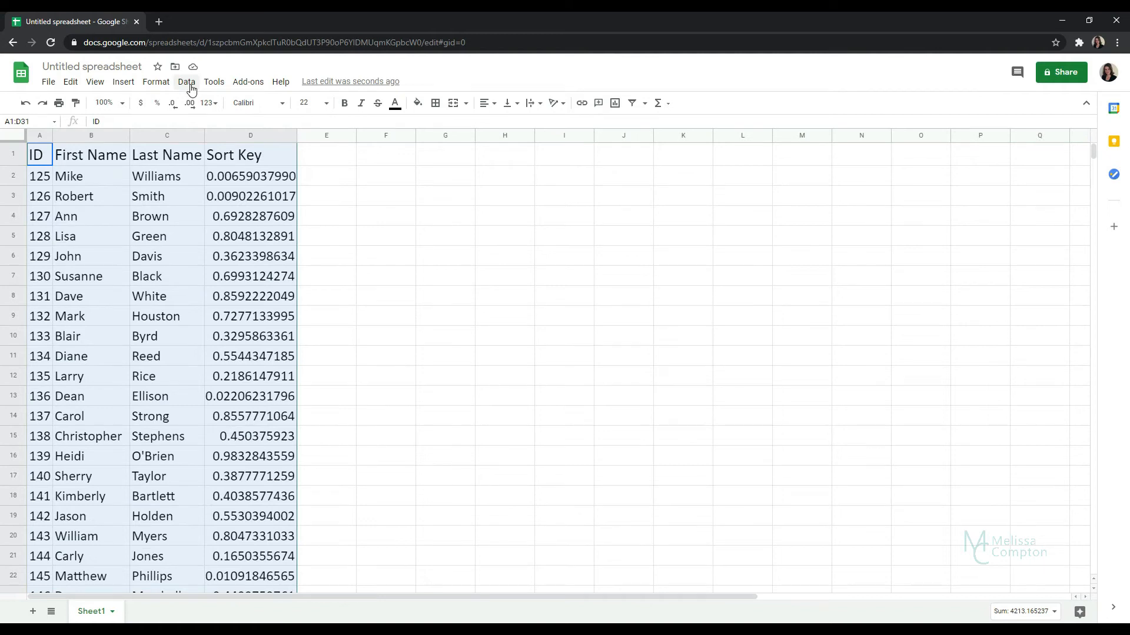
- Sort range A1:D31 by Sort Key A→Z with 'Data has header row' checked
click(186, 81)
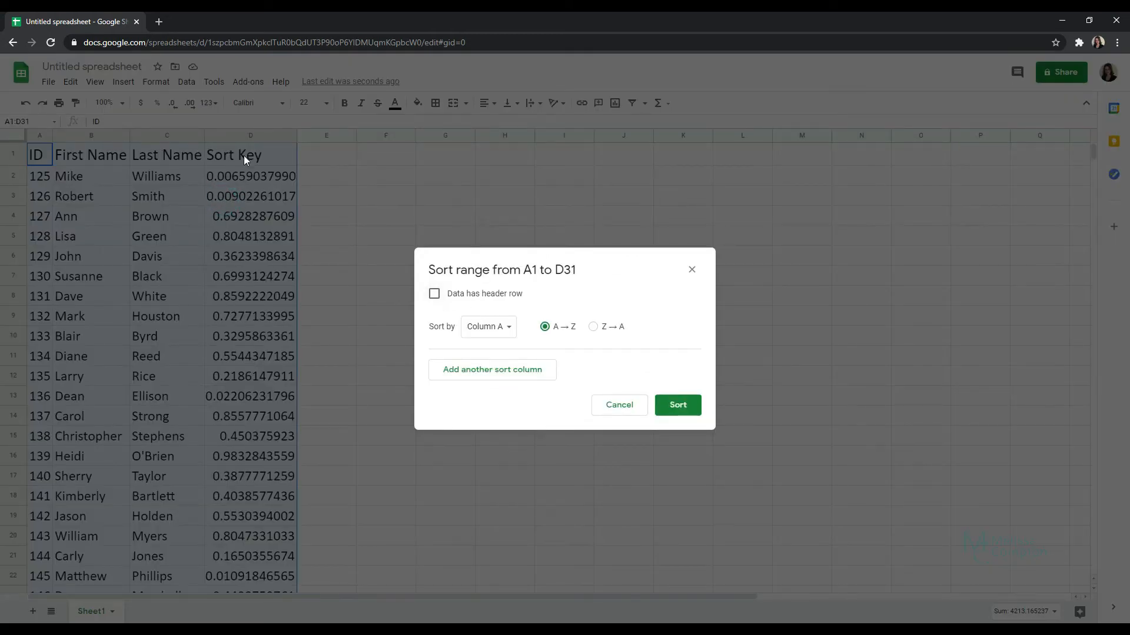
click(434, 293)
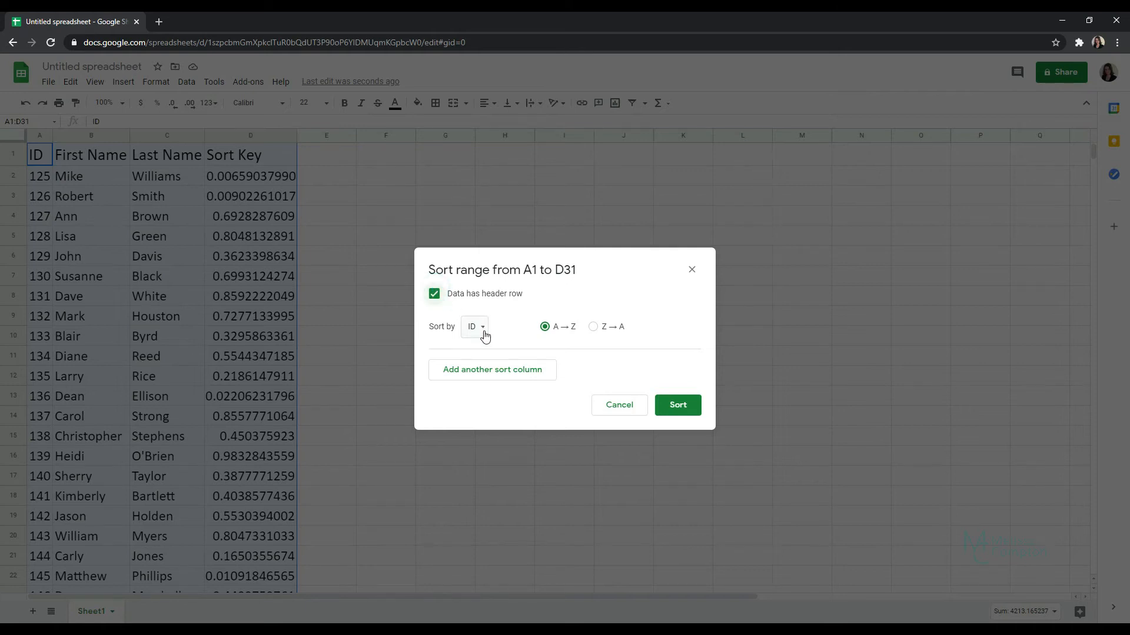
click(474, 325)
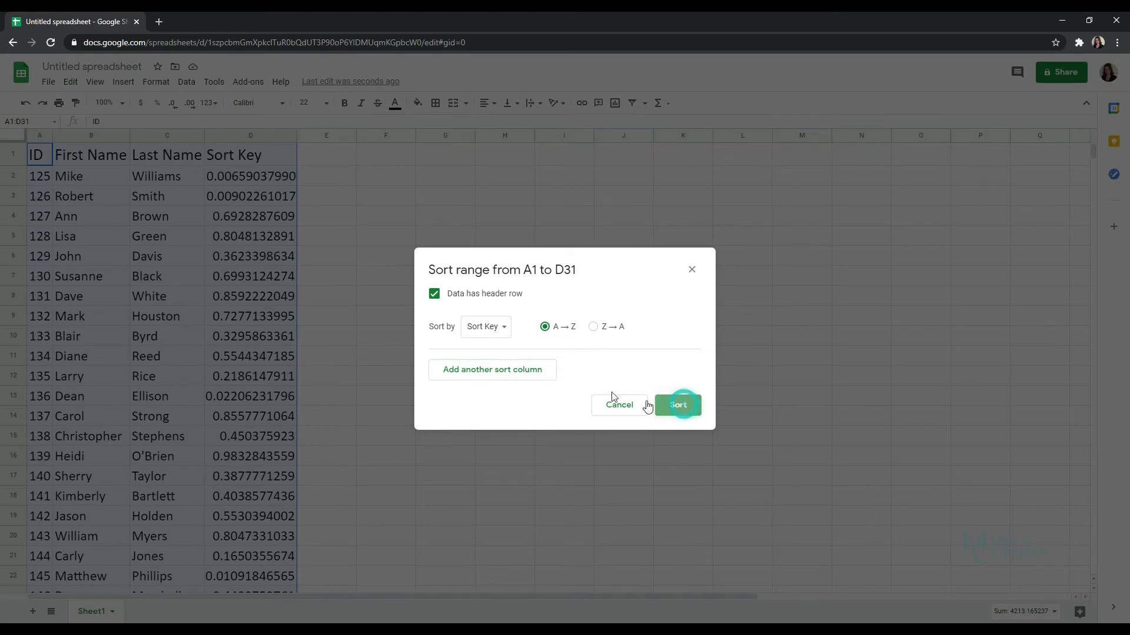
click(678, 404)
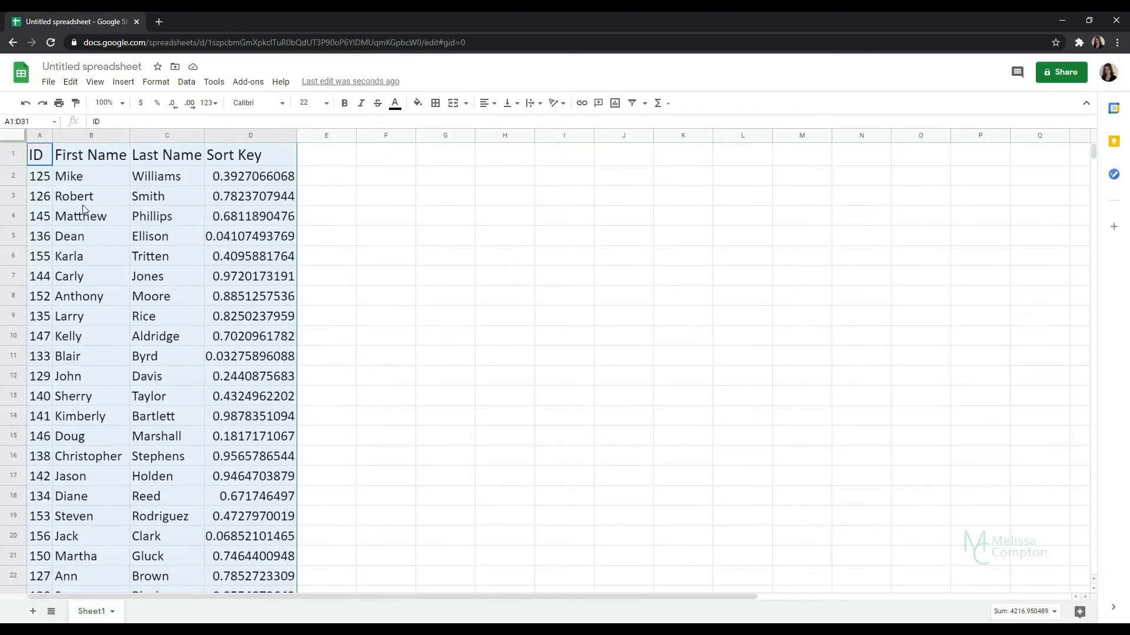
scroll(down, 3)
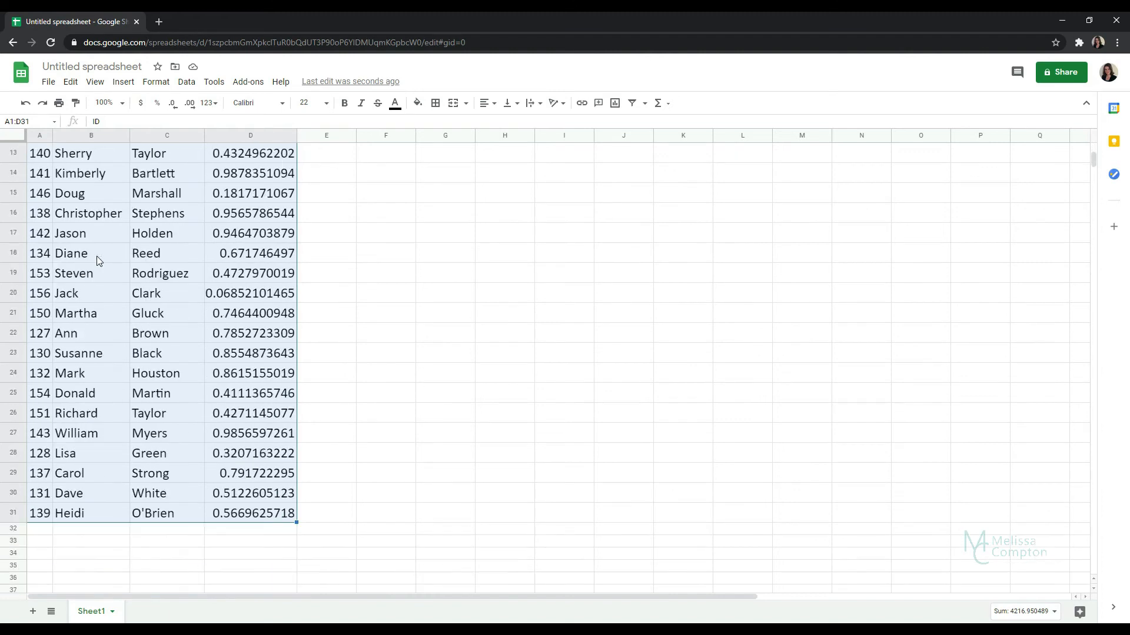
scroll(up, 3)
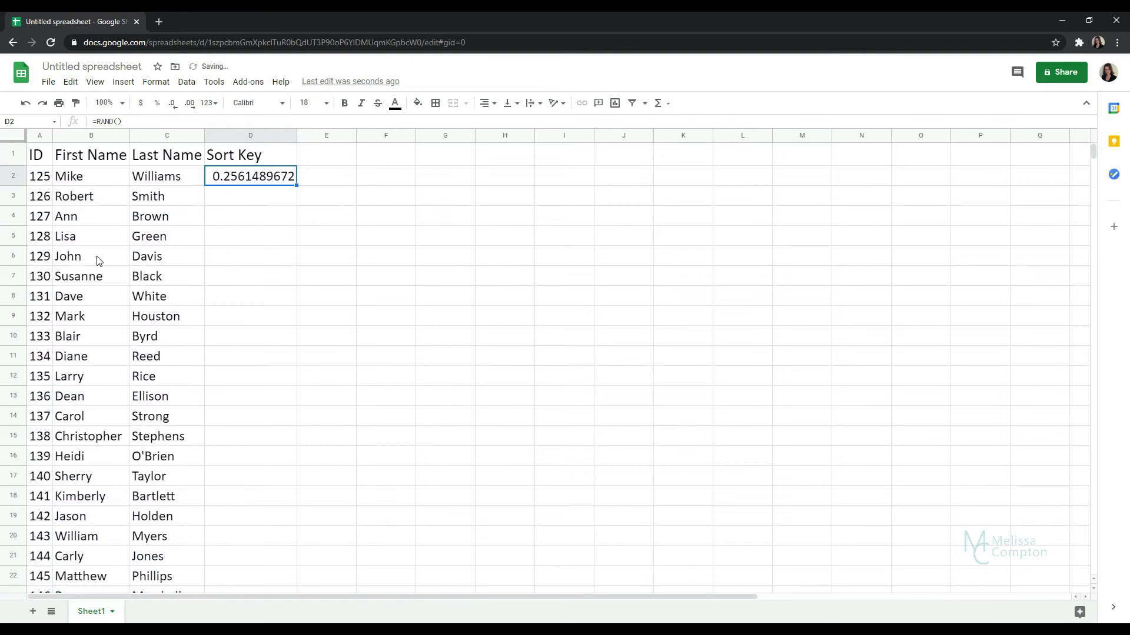
- Undo the sort, clear the RAND formula in D2, and select A2:C31
click(40, 175)
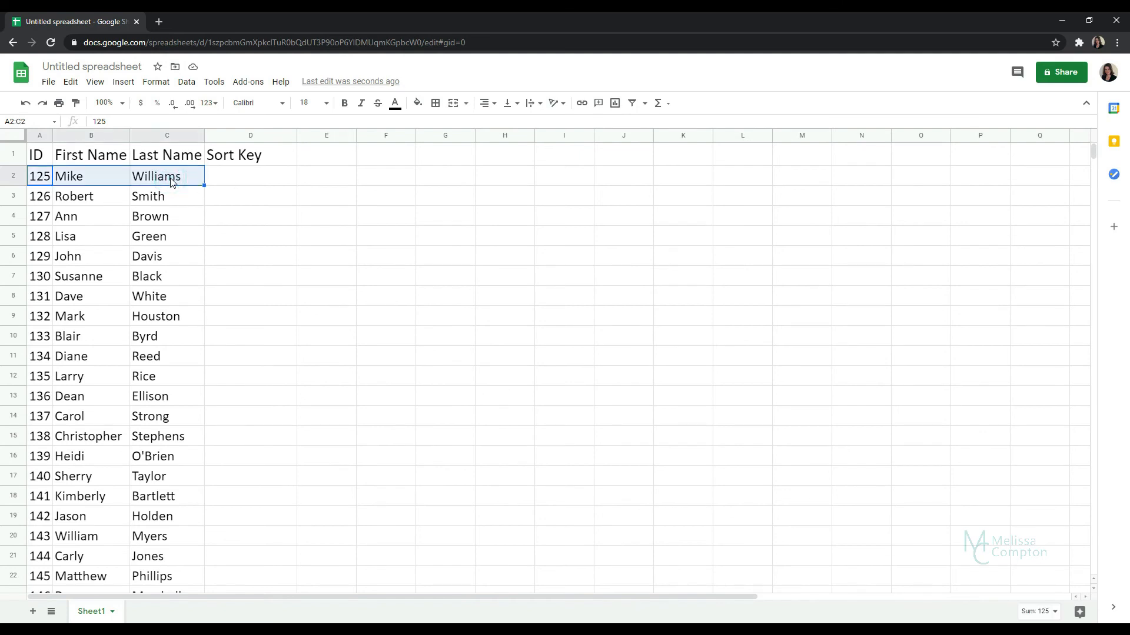
mouse_move(196, 188)
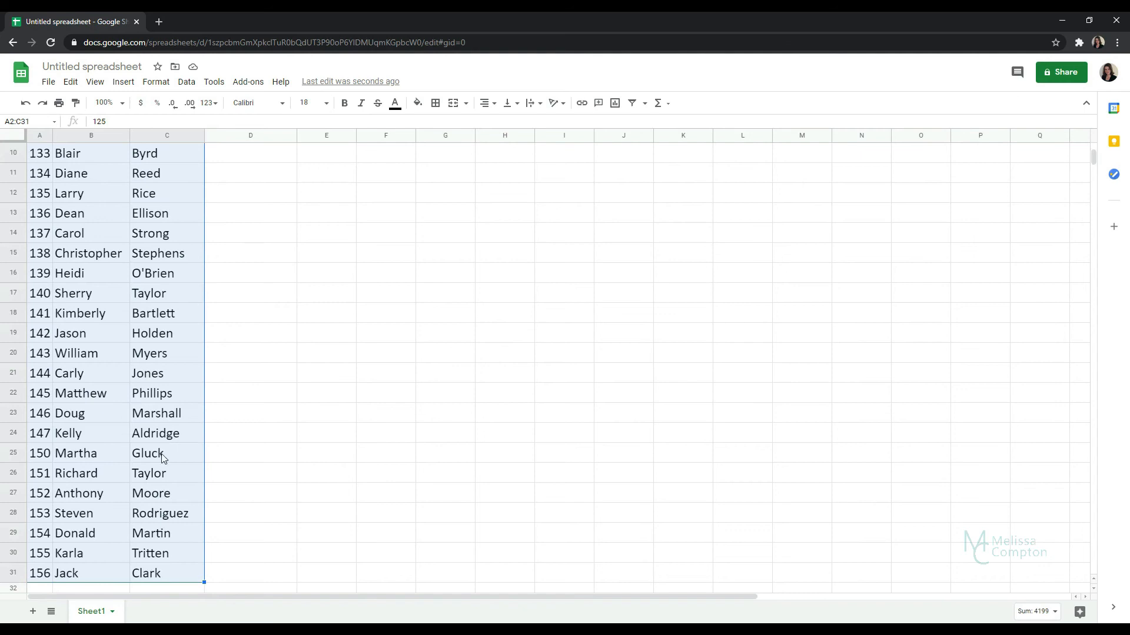
scroll(up, 3)
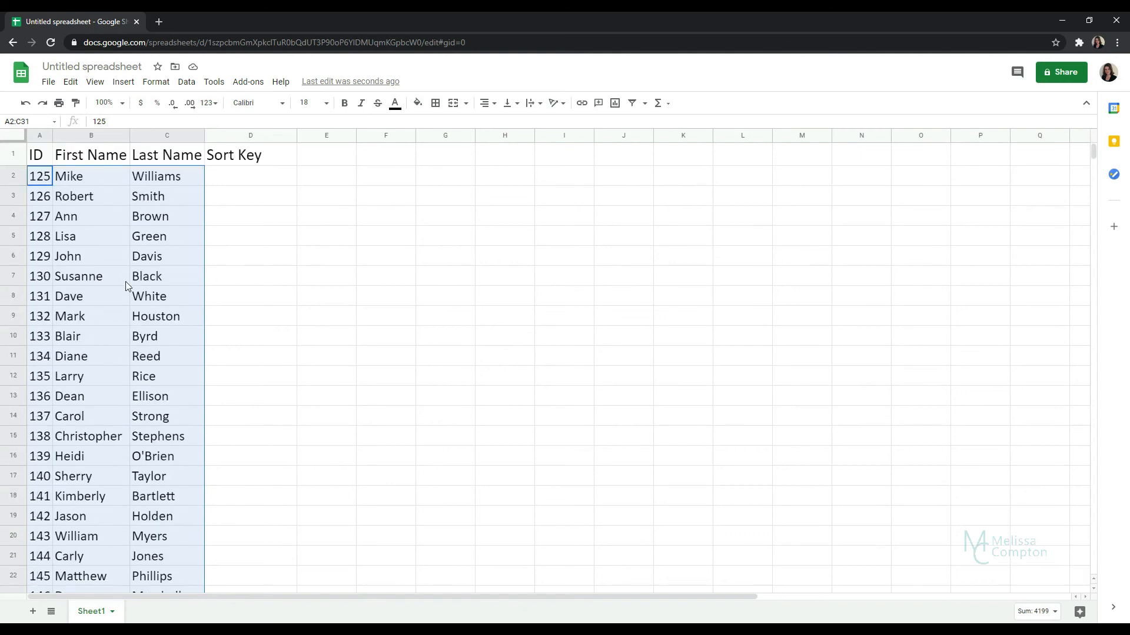
- Apply Randomize range to A2:C31 to shuffle the ID and name rows
right_click(126, 274)
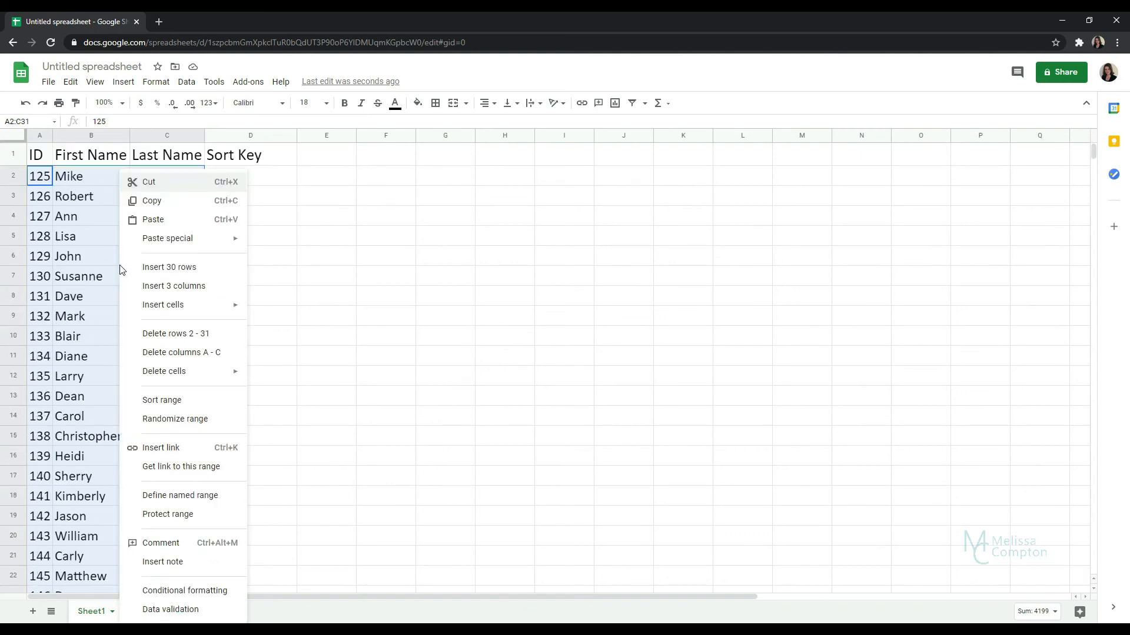
click(161, 400)
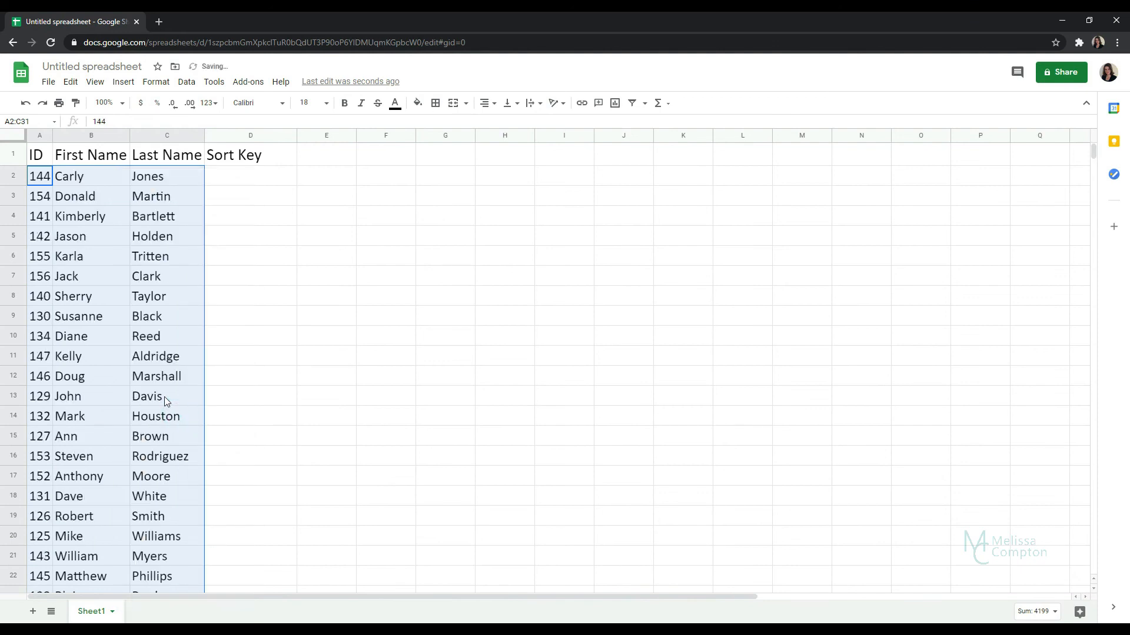